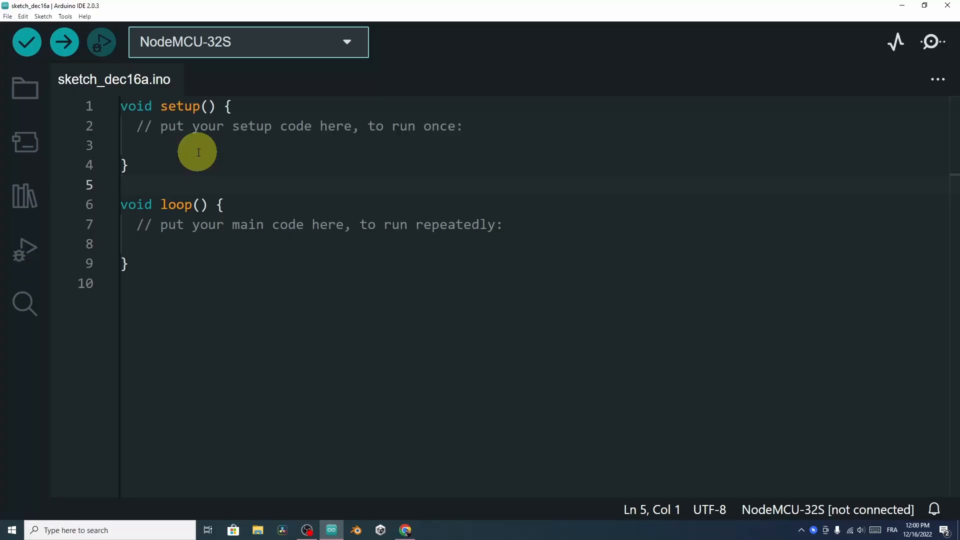
Load the ESP32 > Time > SimpleTime example from the bundled examples
left_click(8, 16)
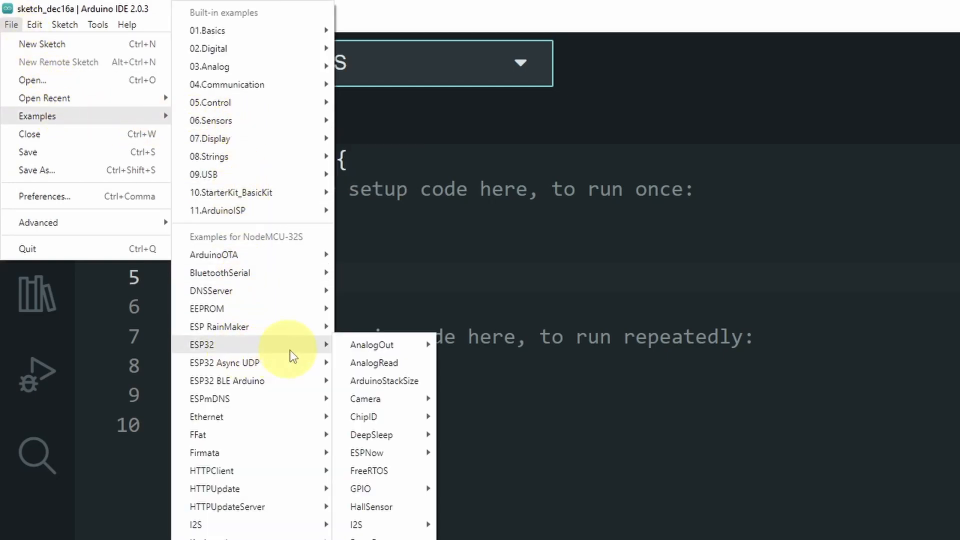
mouse_move(343, 438)
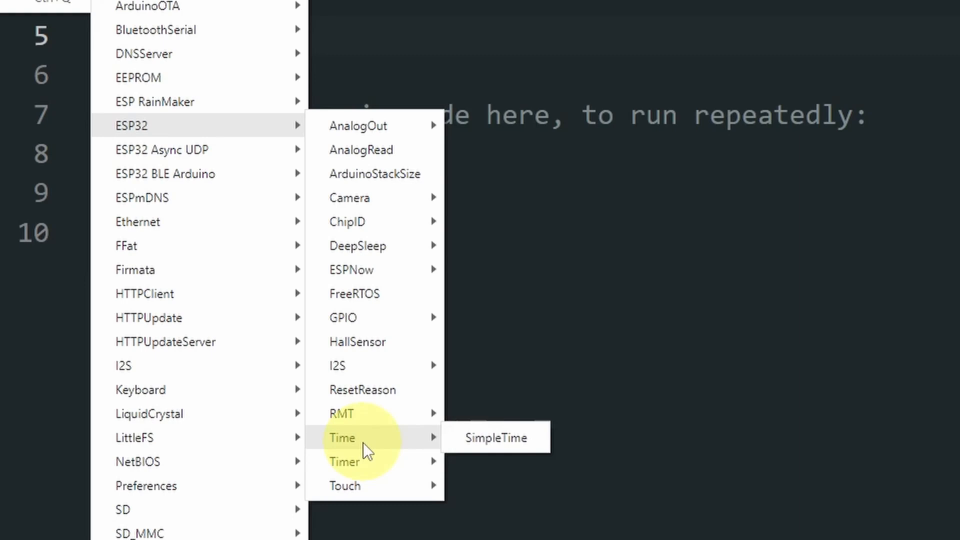
mouse_move(496, 438)
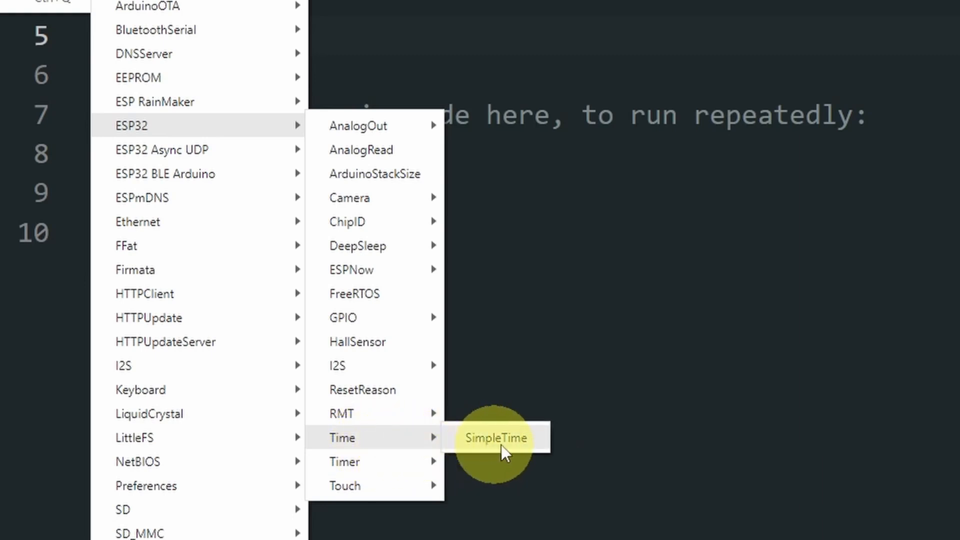
left_click(496, 438)
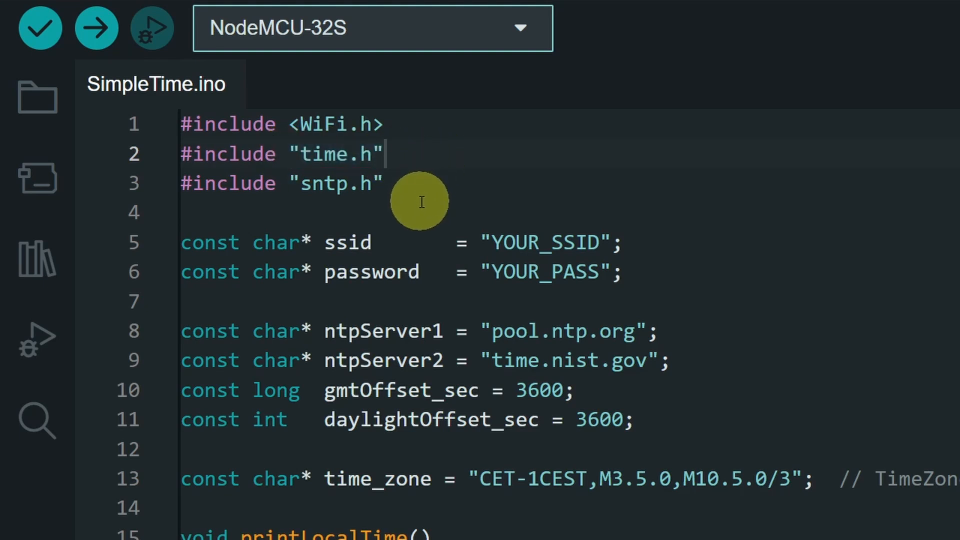
left_click_drag(367, 271, 624, 271)
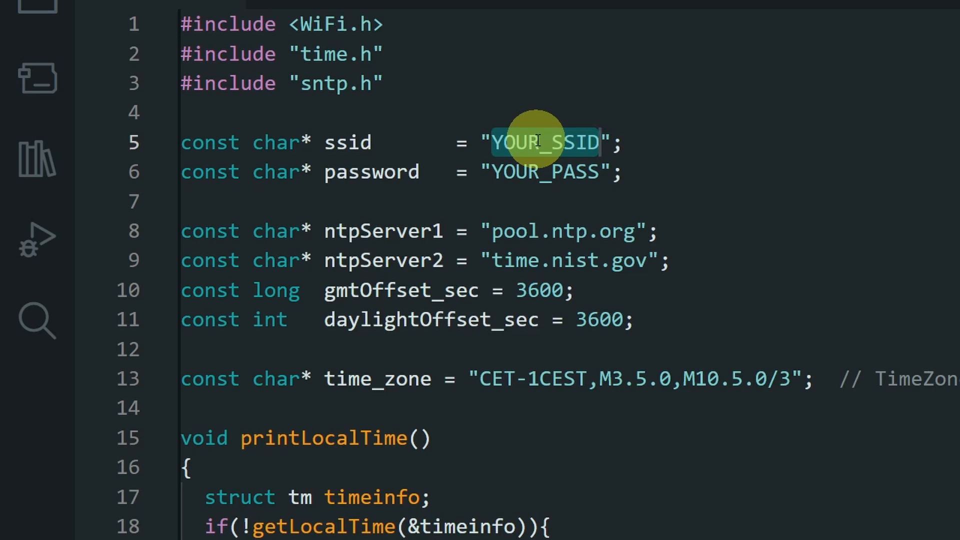
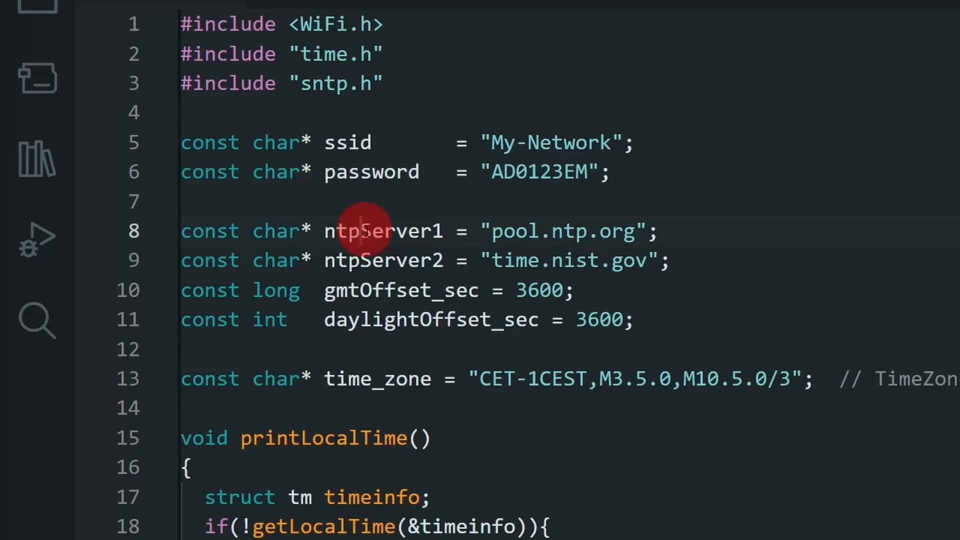
double_click(380, 231)
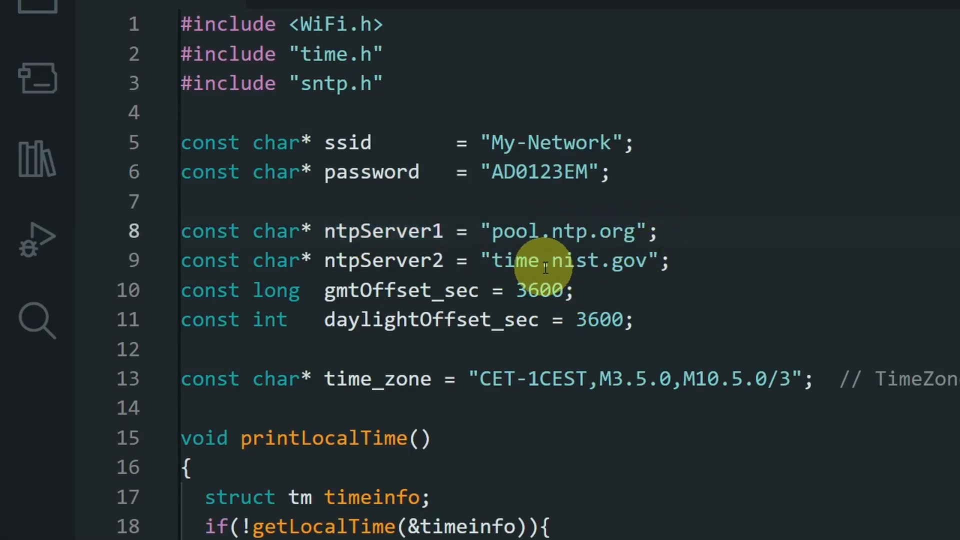
mouse_move(670, 265)
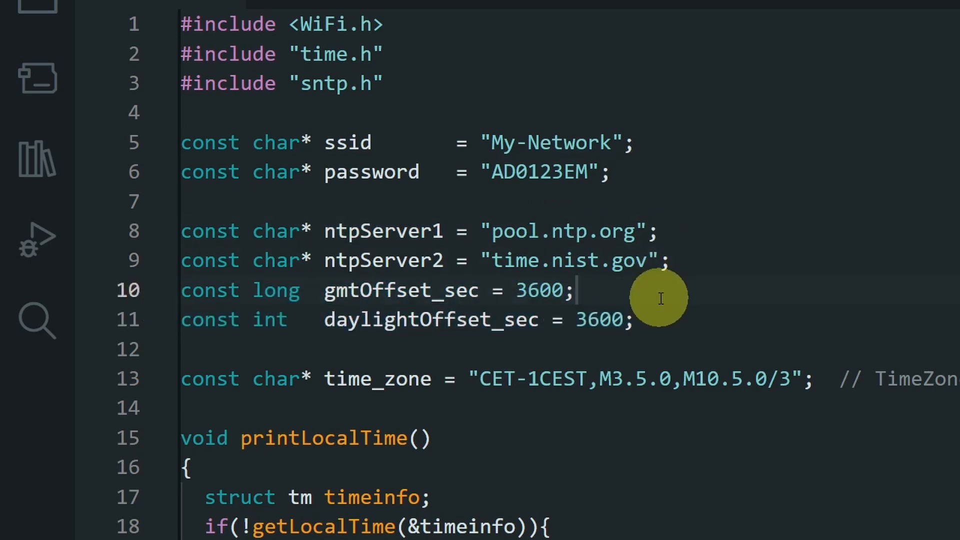
double_click(401, 289)
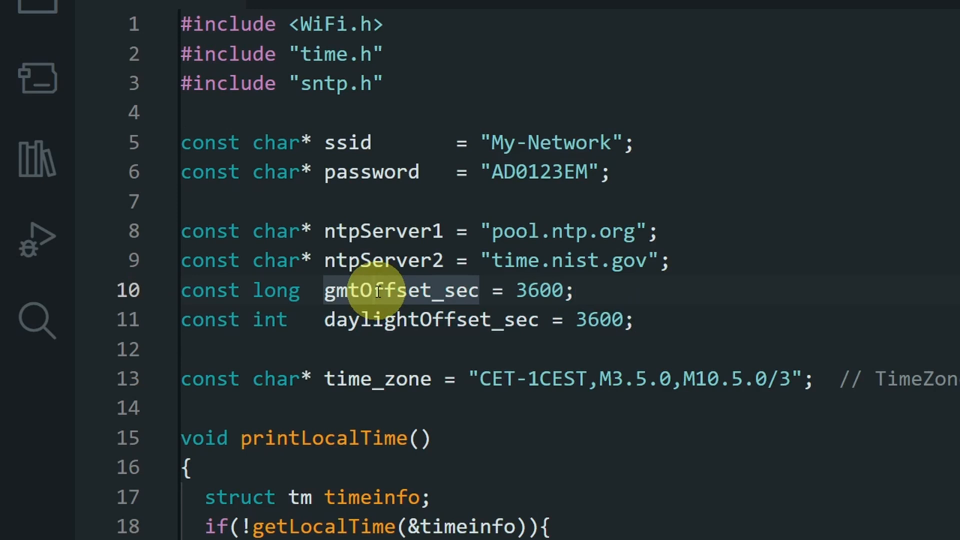
mouse_move(400, 290)
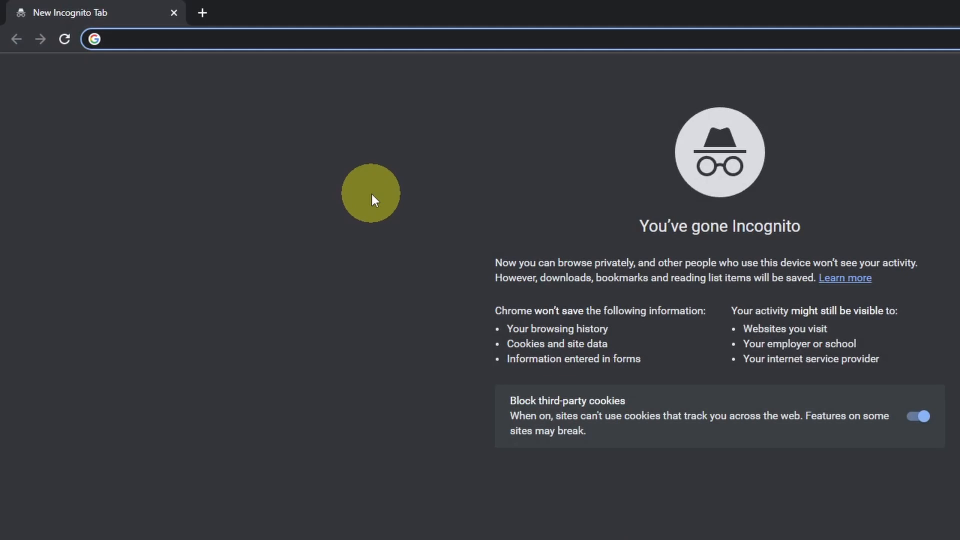
Search Google for "gmt offset tunisia" and pick out the UTC +1 CET answer
type("gmt offse")
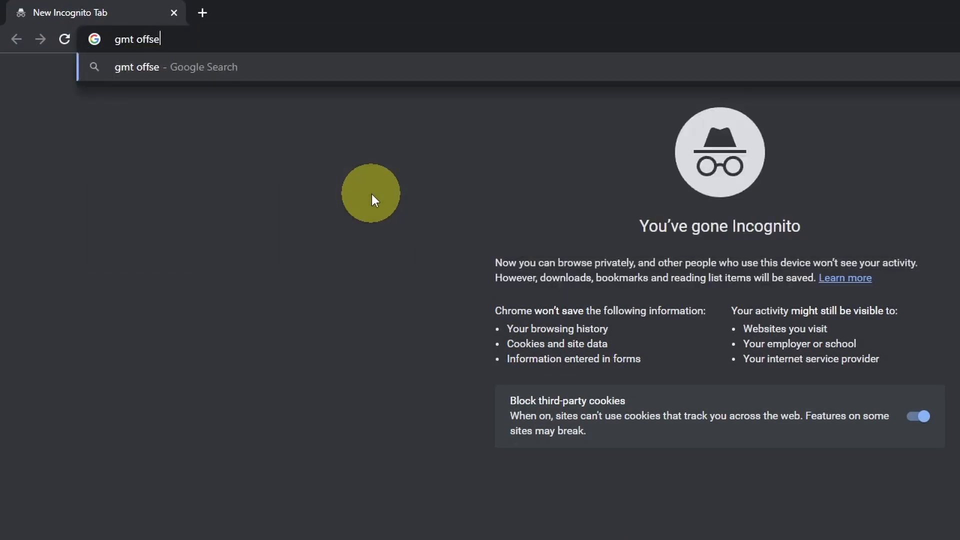
type("t tunisia")
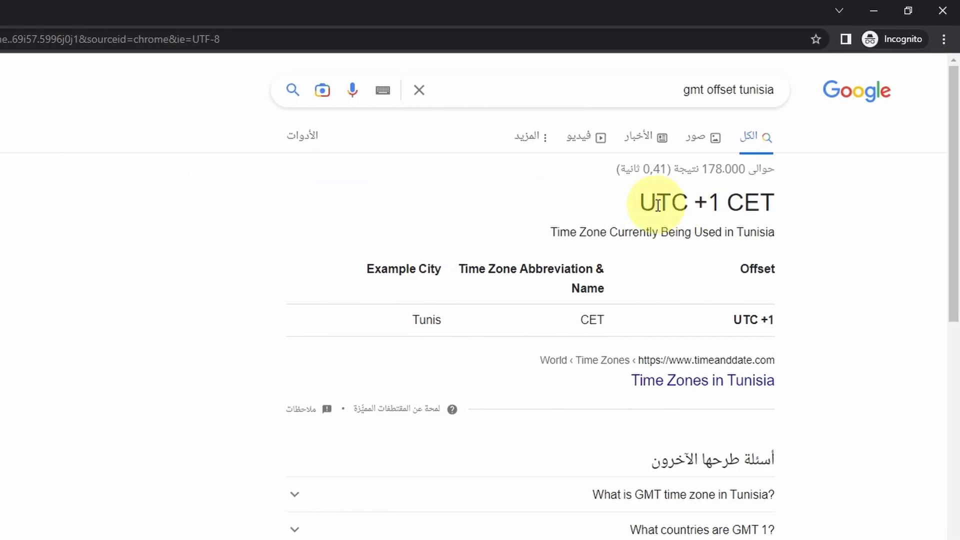
double_click(661, 202)
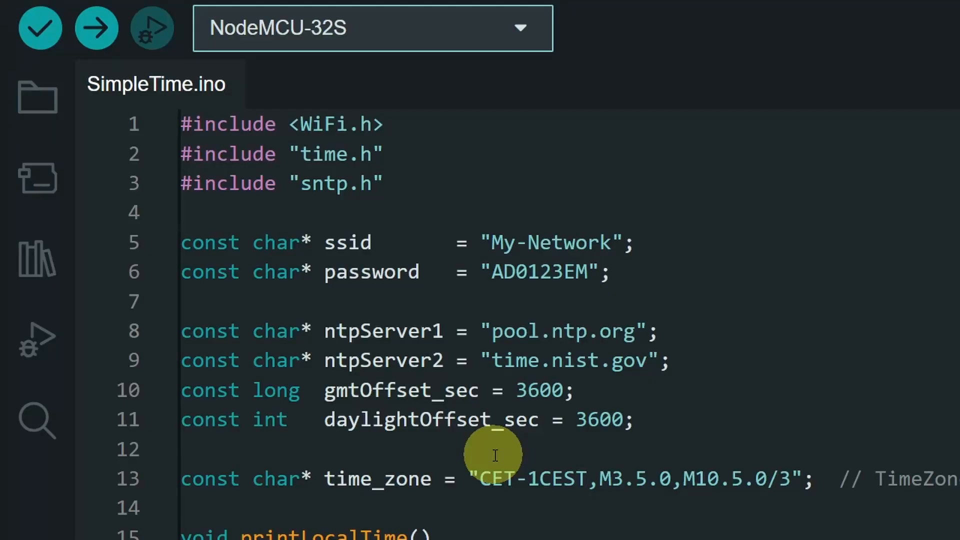
mouse_move(416, 419)
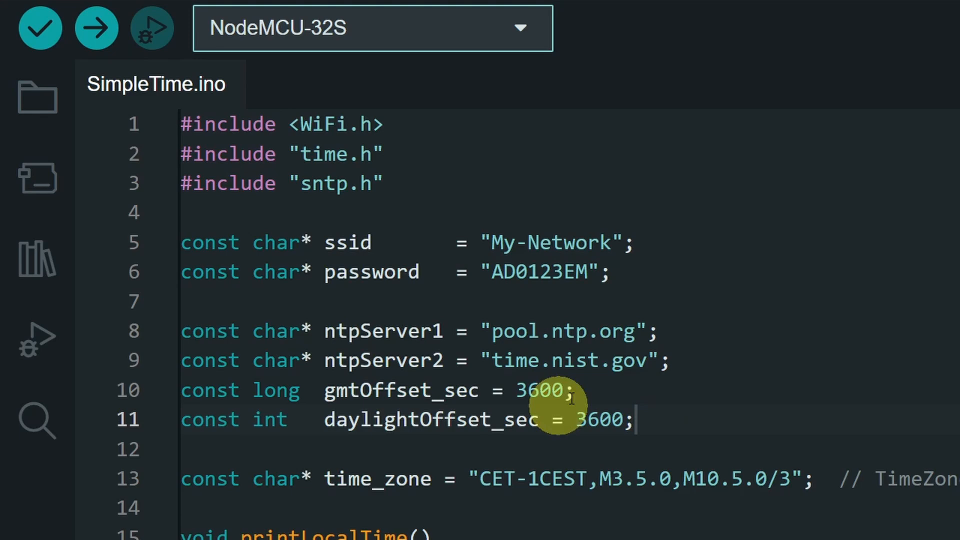
scroll("down", 3)
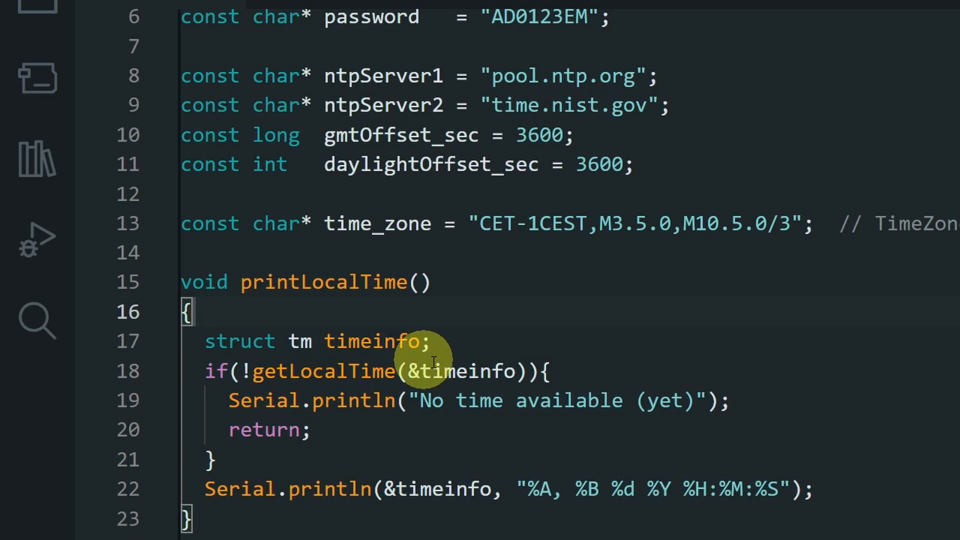
double_click(372, 341)
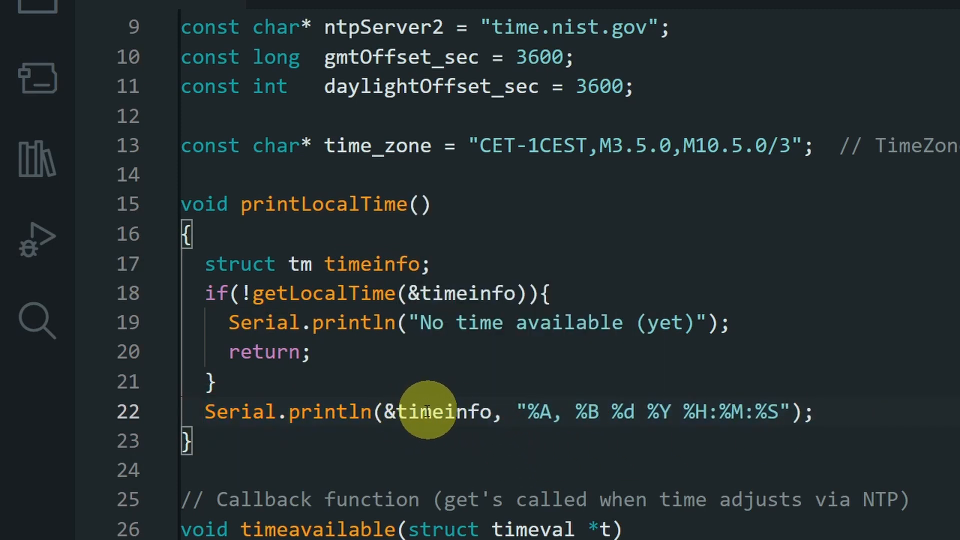
double_click(444, 411)
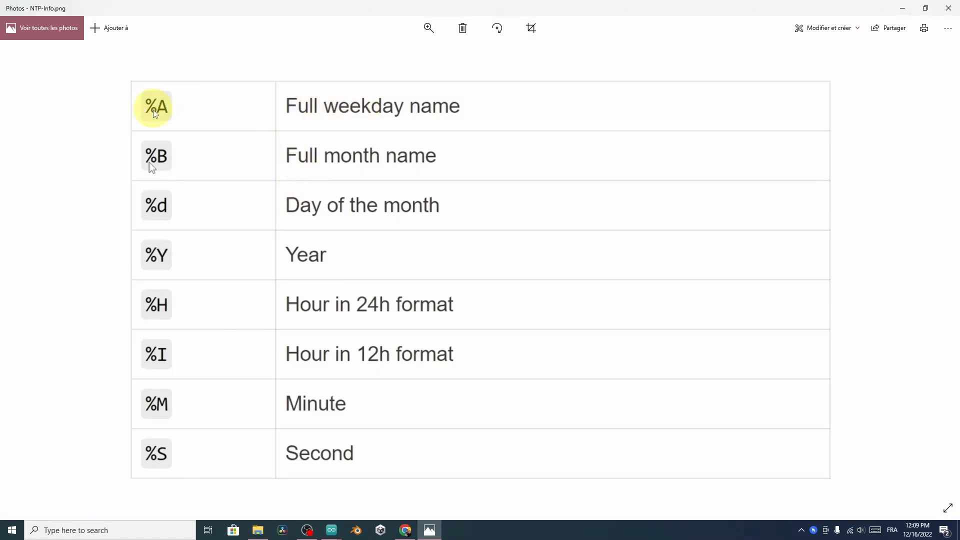
mouse_move(227, 156)
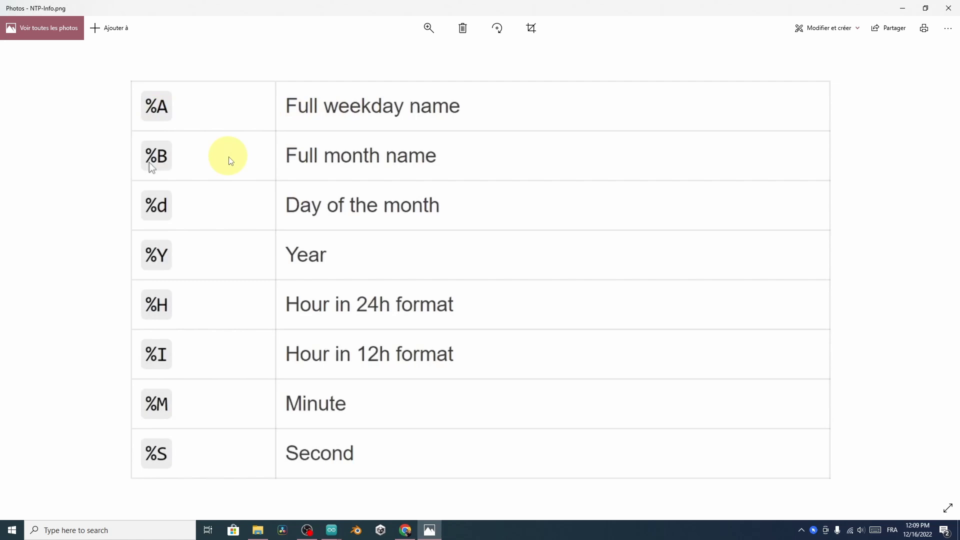
left_click(429, 28)
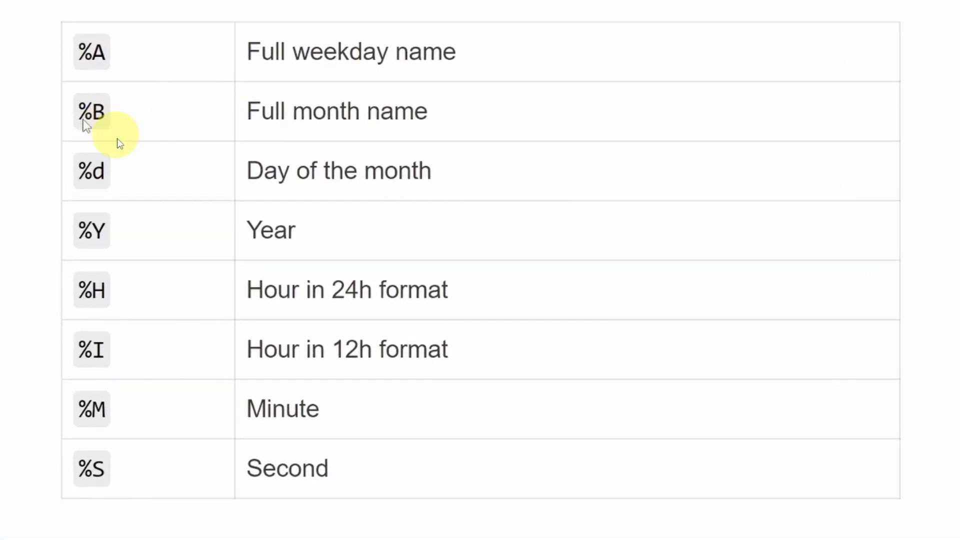
mouse_move(257, 289)
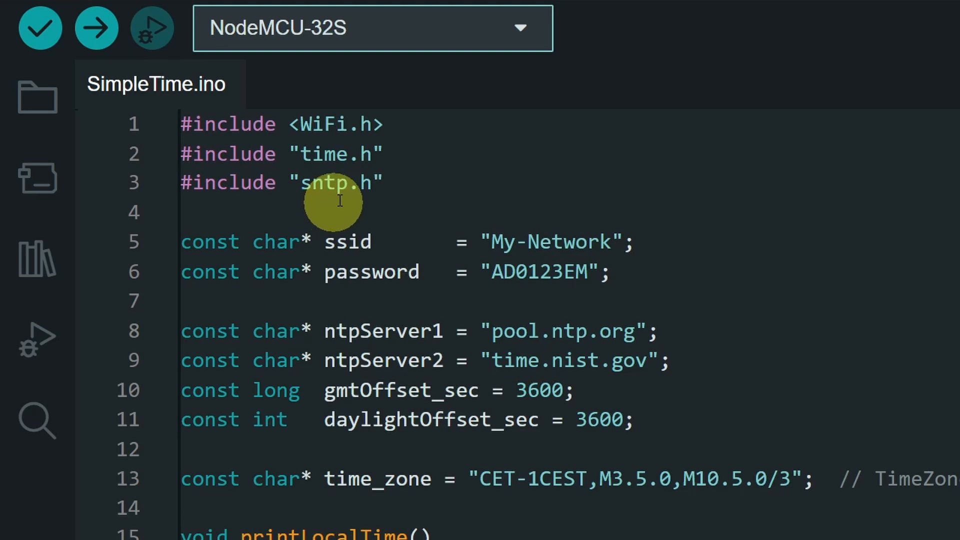
Select NodeMCU-32S as the target board on serial port COM6
left_click(372, 28)
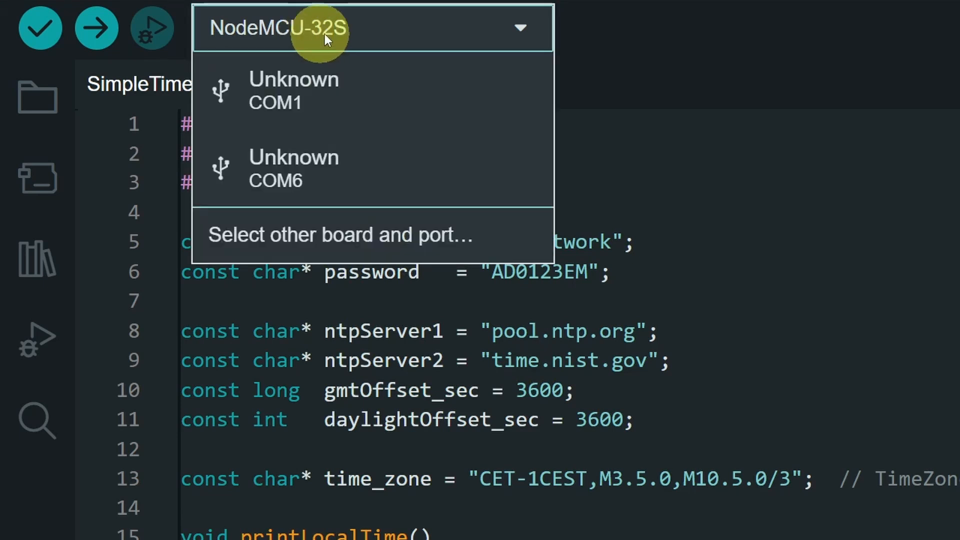
mouse_move(346, 178)
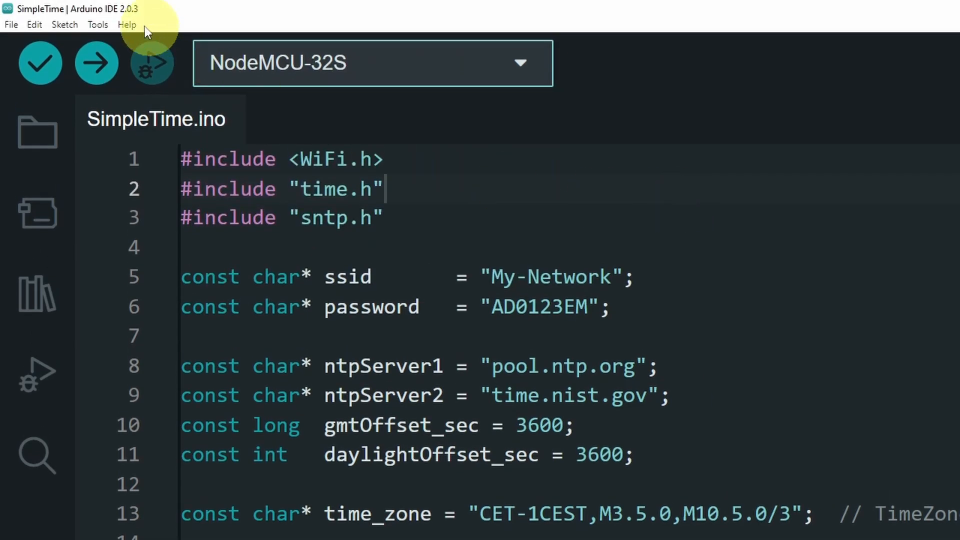
left_click(97, 24)
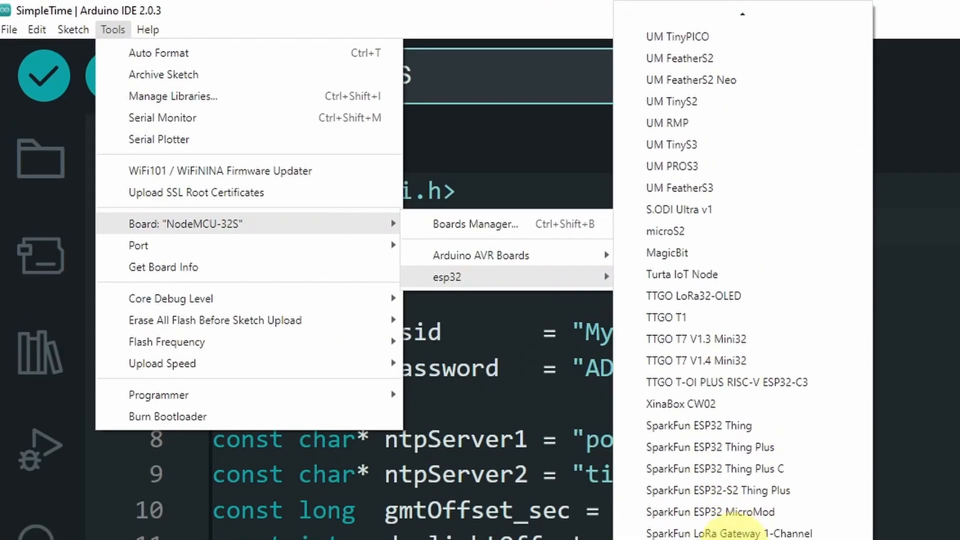
scroll("down", 3)
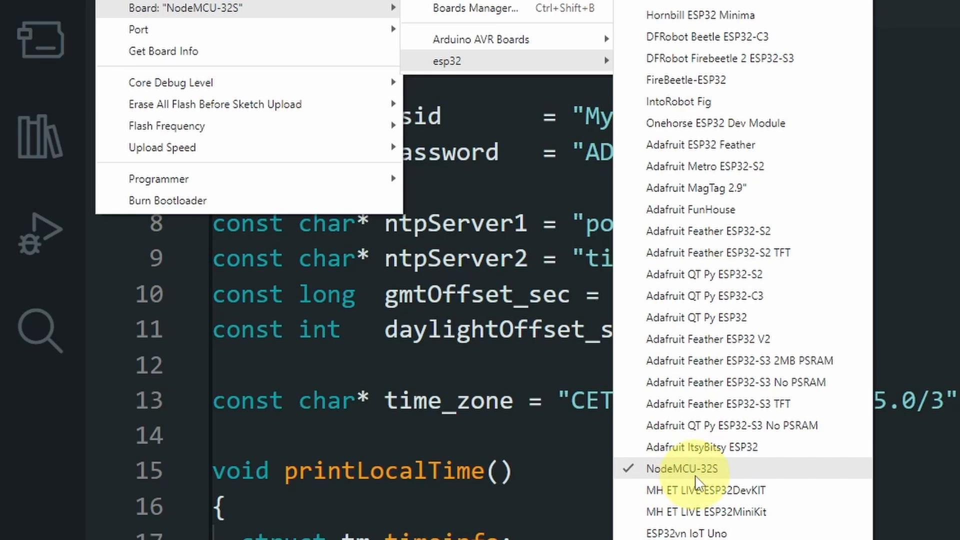
left_click(675, 468)
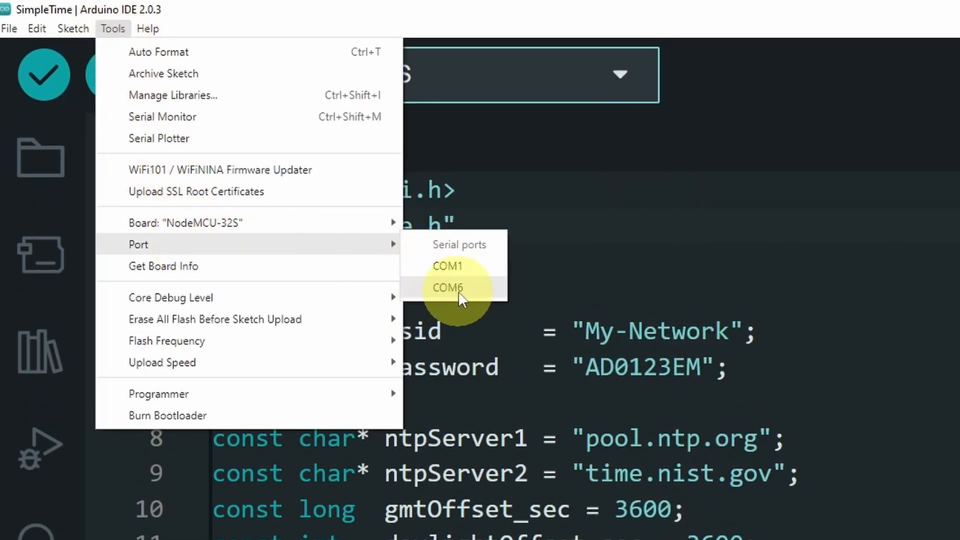
left_click(448, 288)
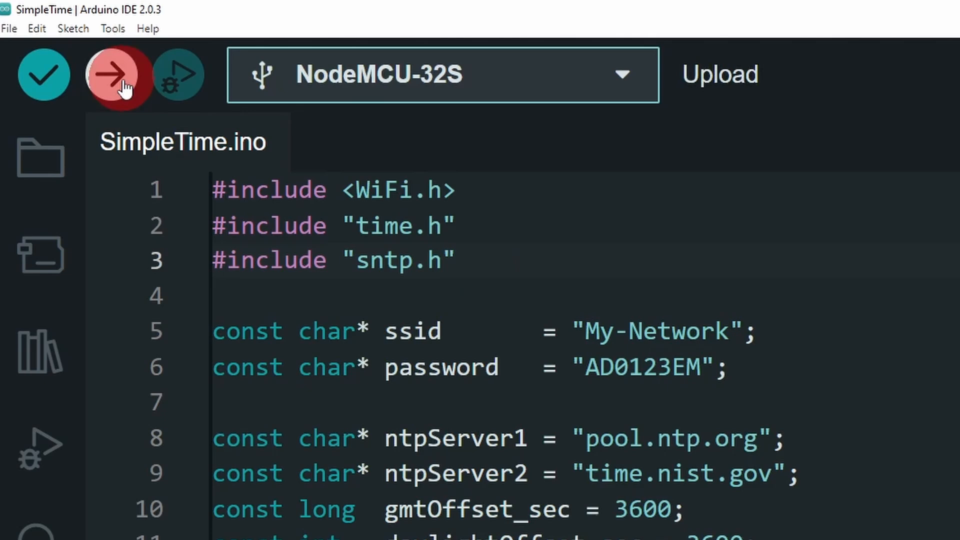
Compile and upload the SimpleTime sketch to the board
left_click(121, 75)
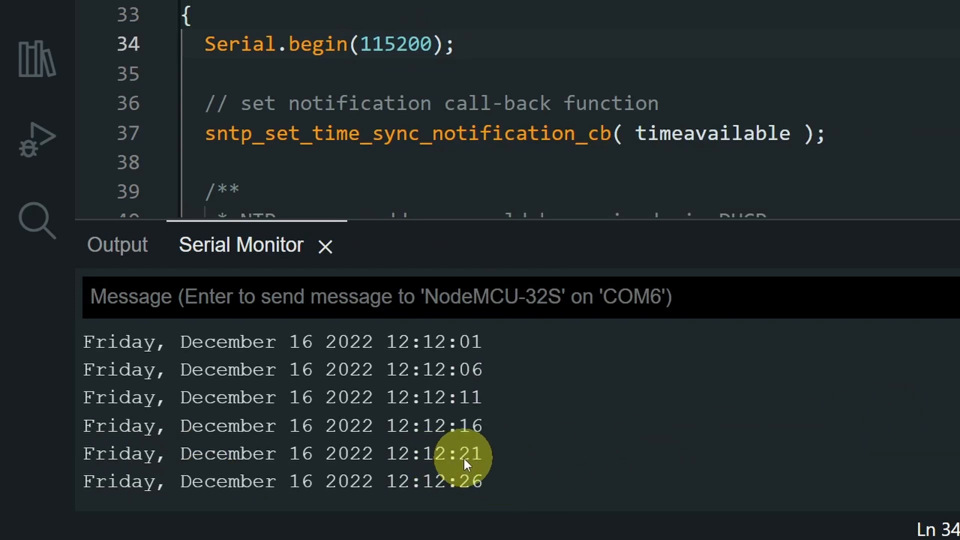
Change the loop delay from 5000 ms to 1000 ms after printLocalTime
scroll("down", 3)
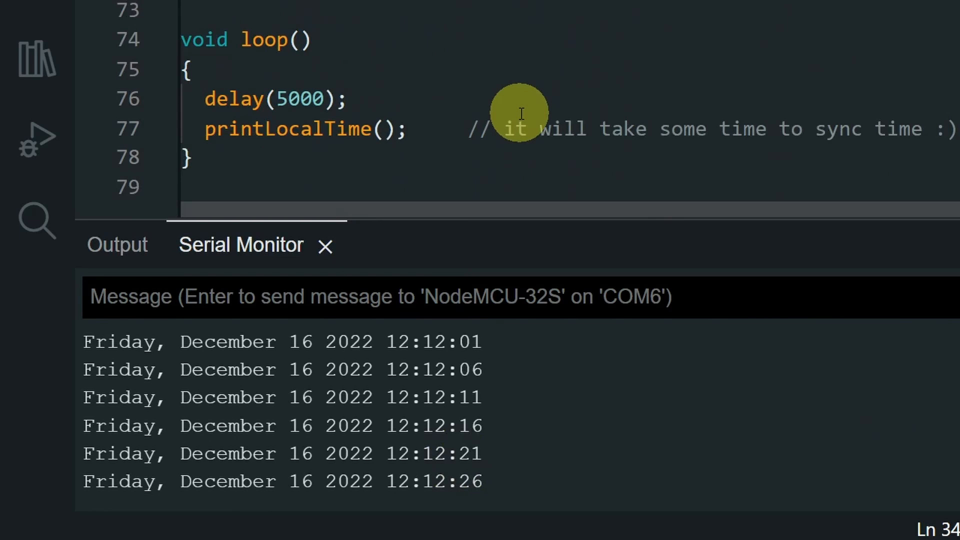
double_click(233, 99)
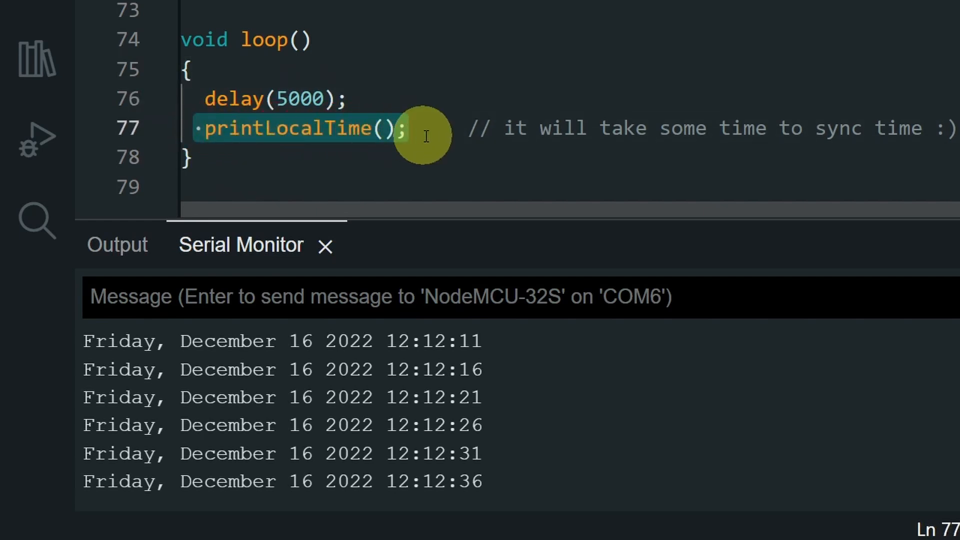
left_click(298, 99)
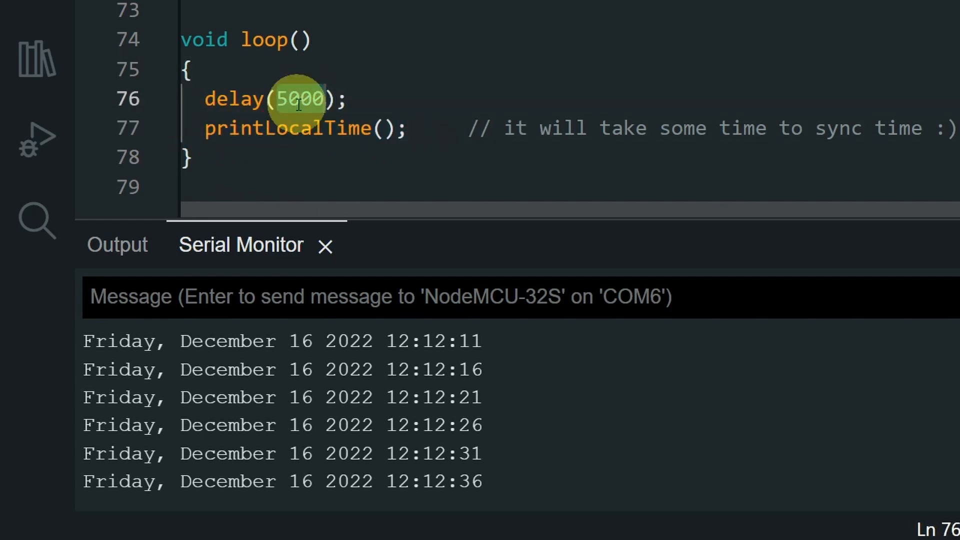
type("100")
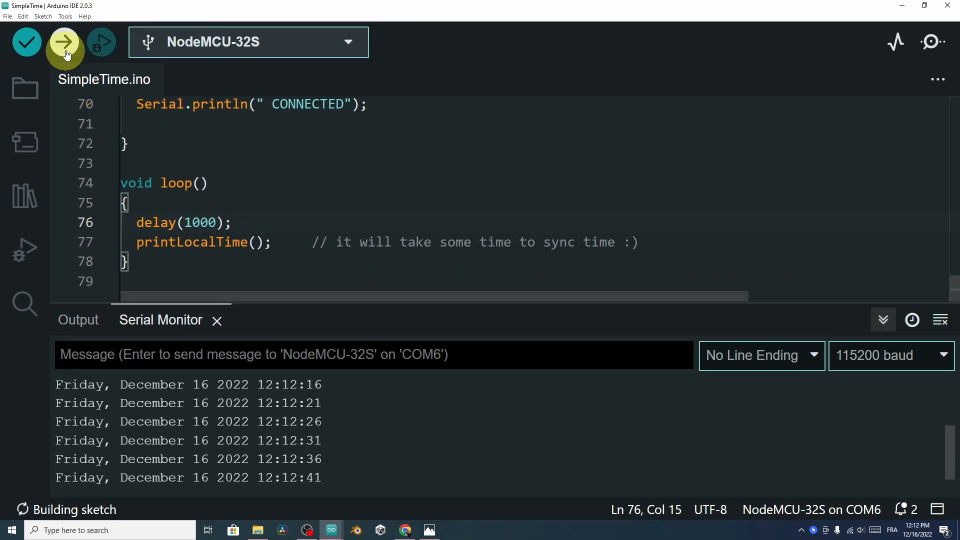
Upload the 1000 ms version and watch the board reconnect to My-Network in the serial monitor
left_click(64, 42)
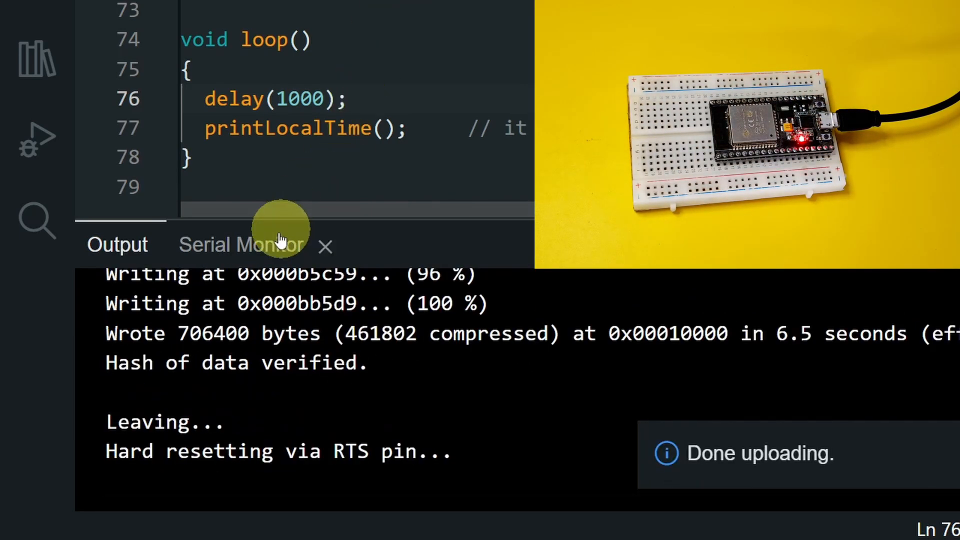
left_click(241, 244)
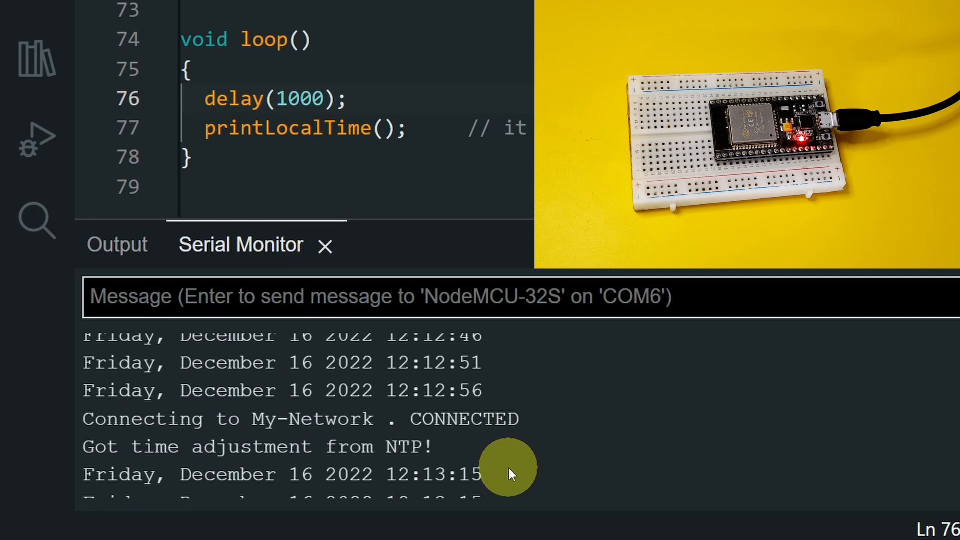